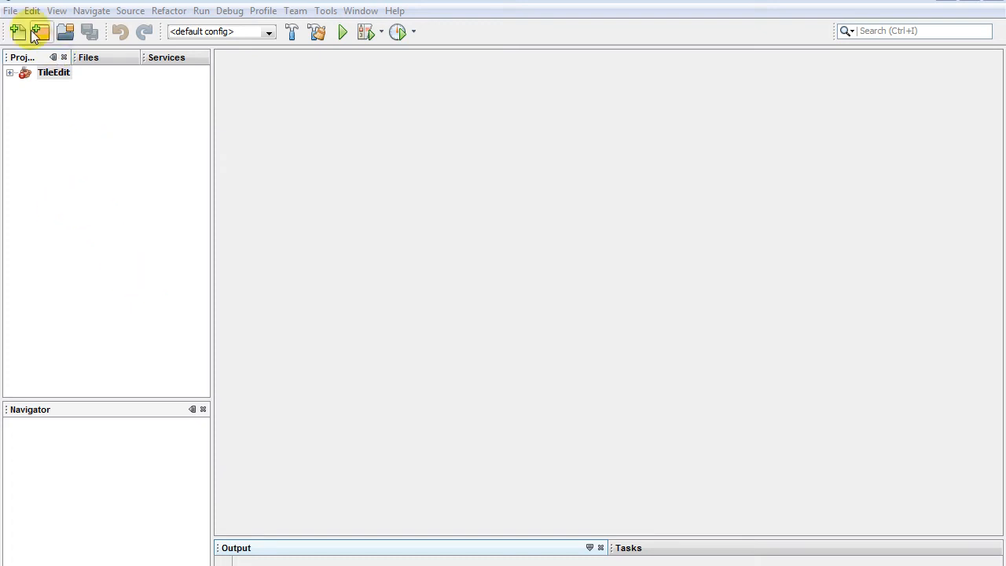
- Create a Java Application project named First with a generated main class
left_click(11, 9)
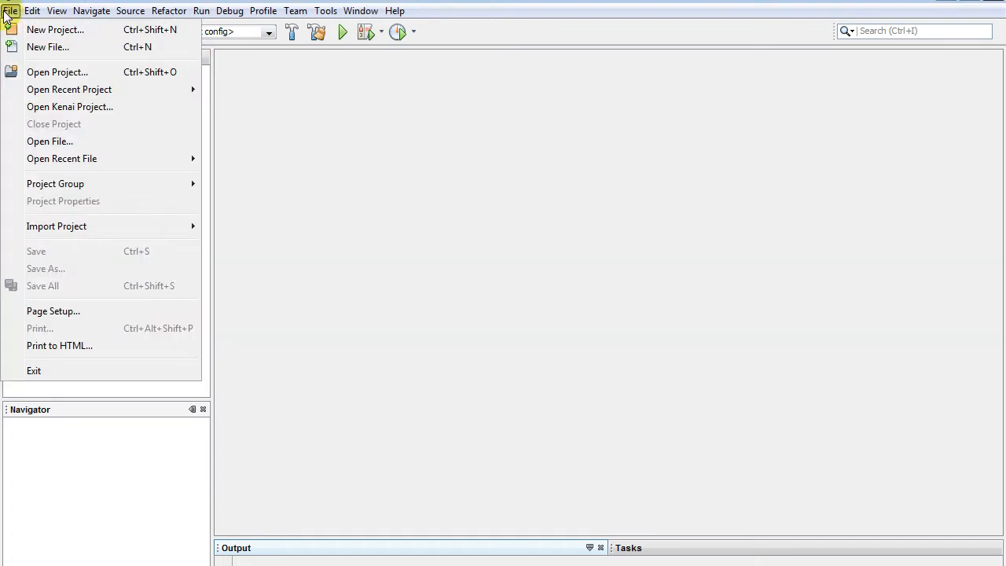
left_click(55, 28)
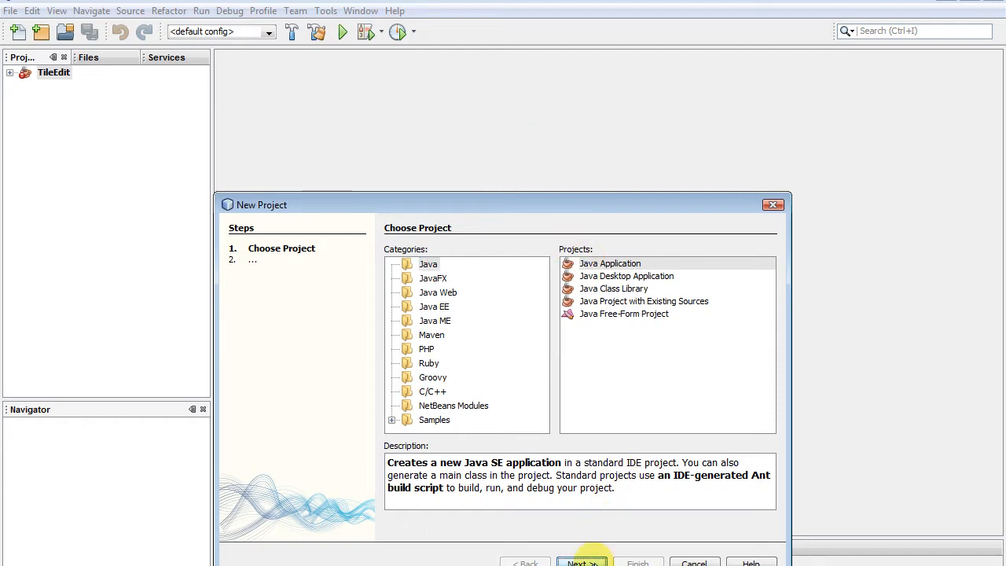
left_click(581, 563)
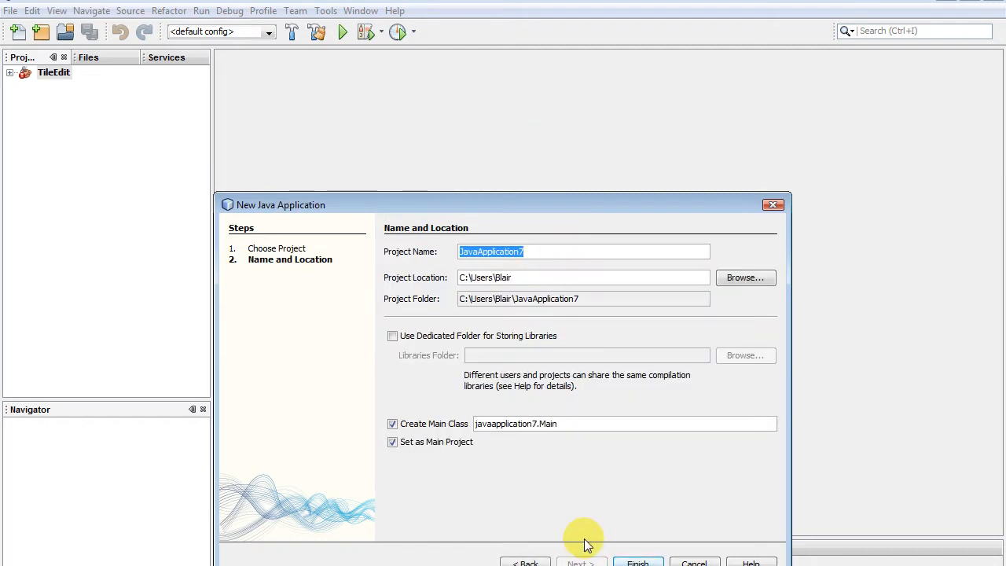
type("First")
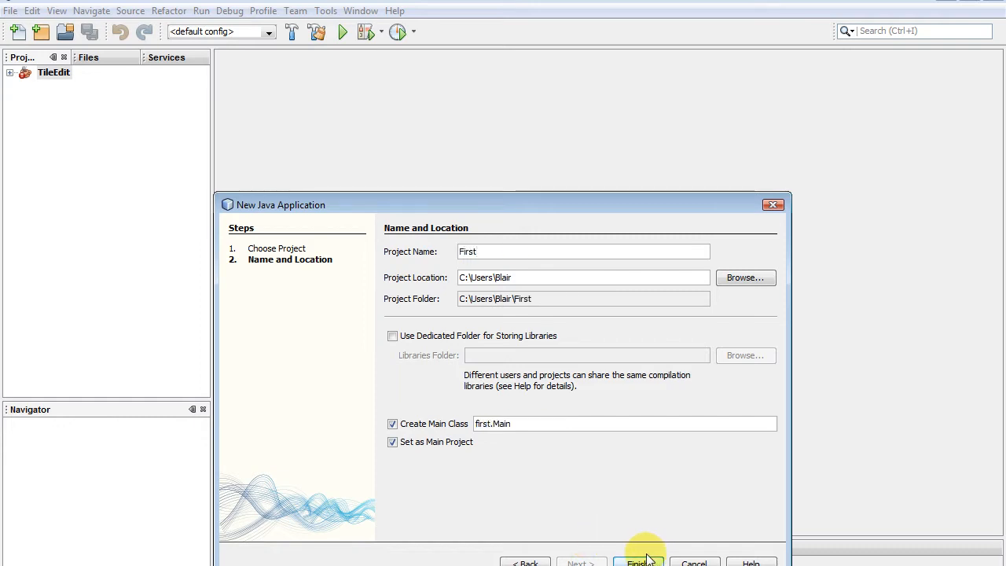
left_click(639, 563)
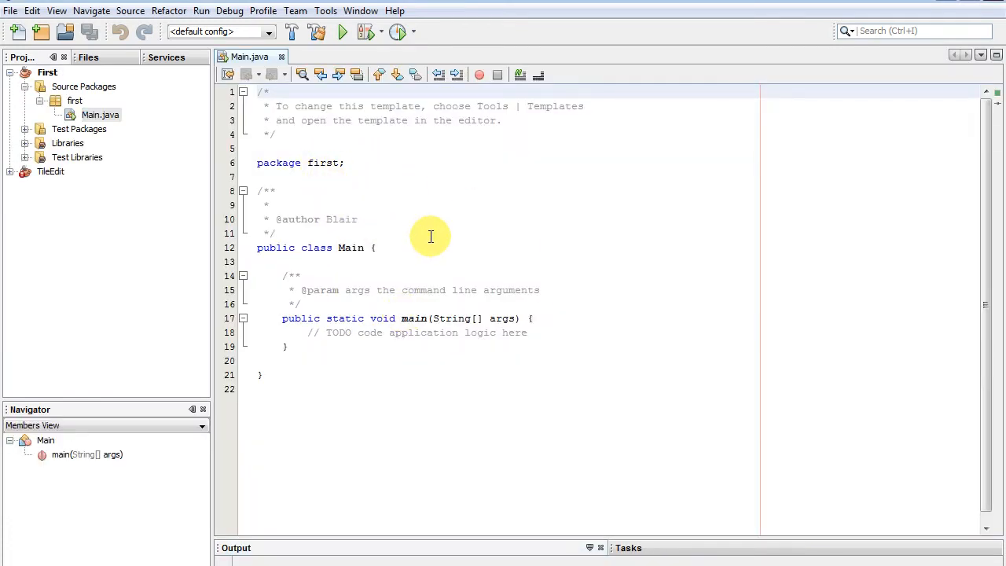
mouse_move(541, 195)
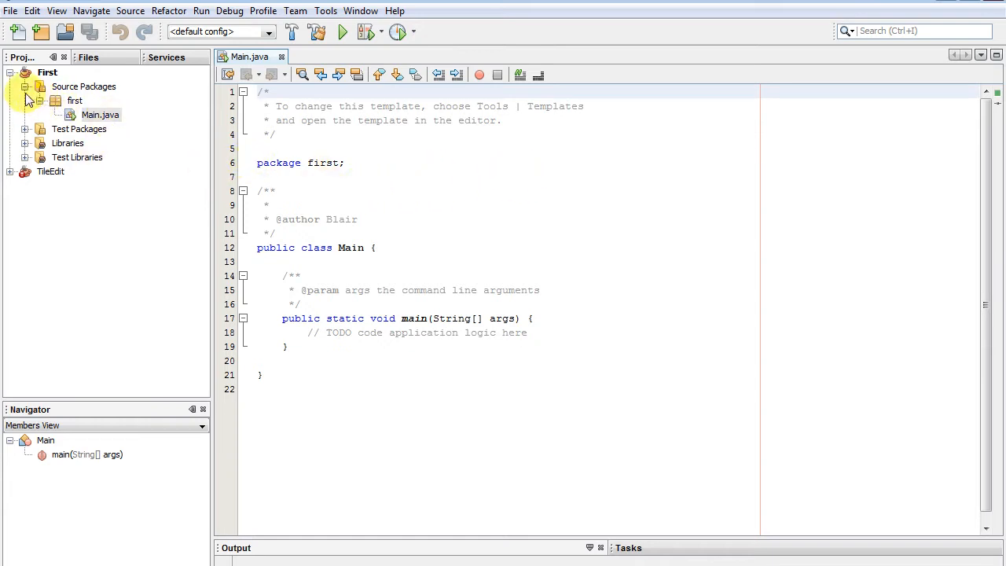
left_click(75, 100)
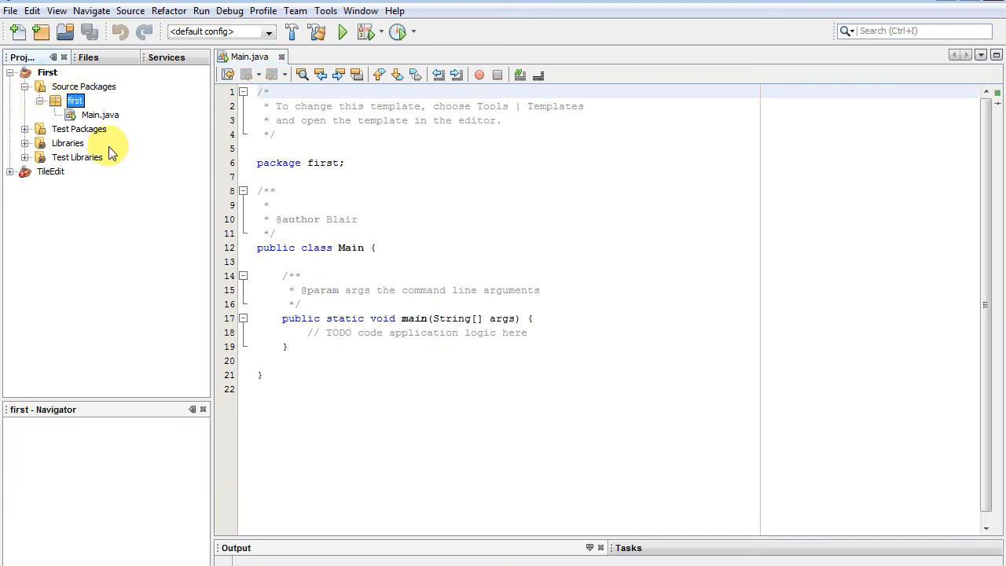
mouse_move(198, 166)
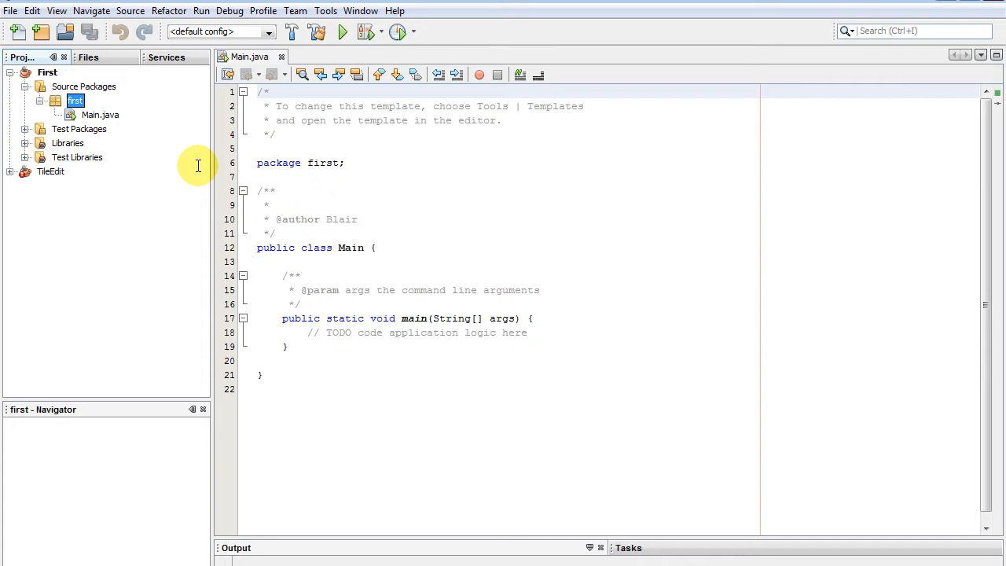
left_click(101, 115)
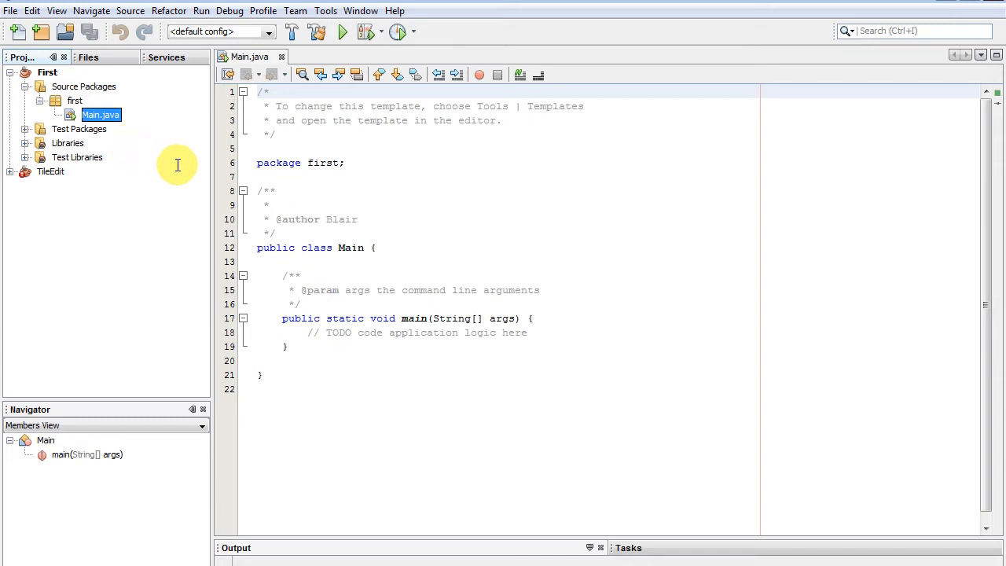
mouse_move(189, 168)
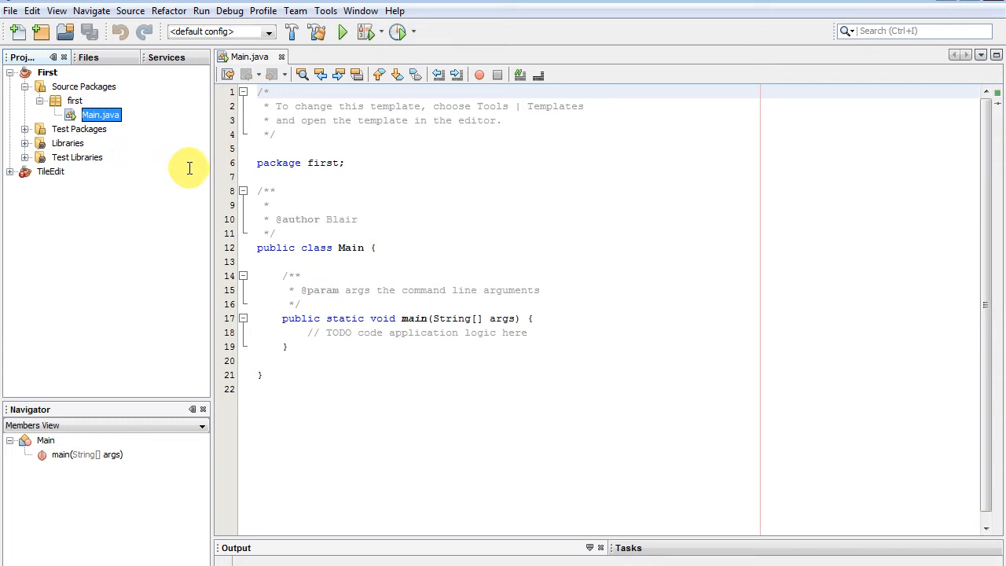
mouse_move(286, 220)
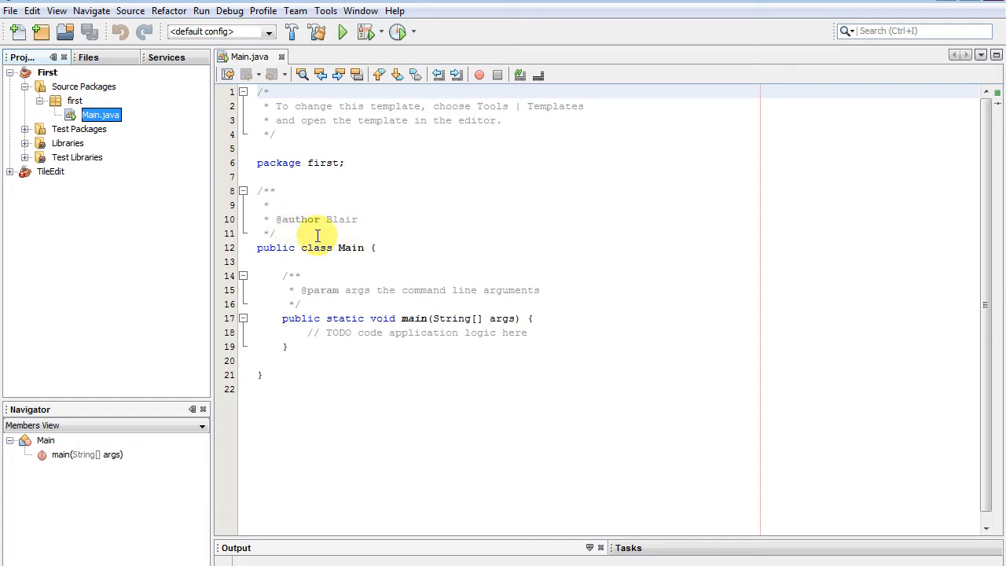
mouse_move(266, 239)
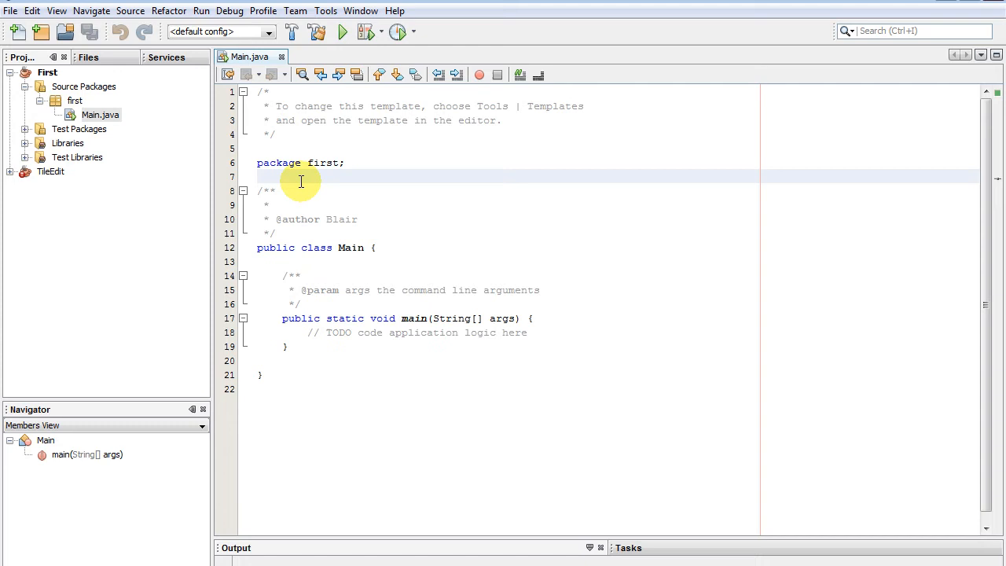
- Add a blank line, remove the stray 'hdj' text and the TODO comment from main
key("enter")
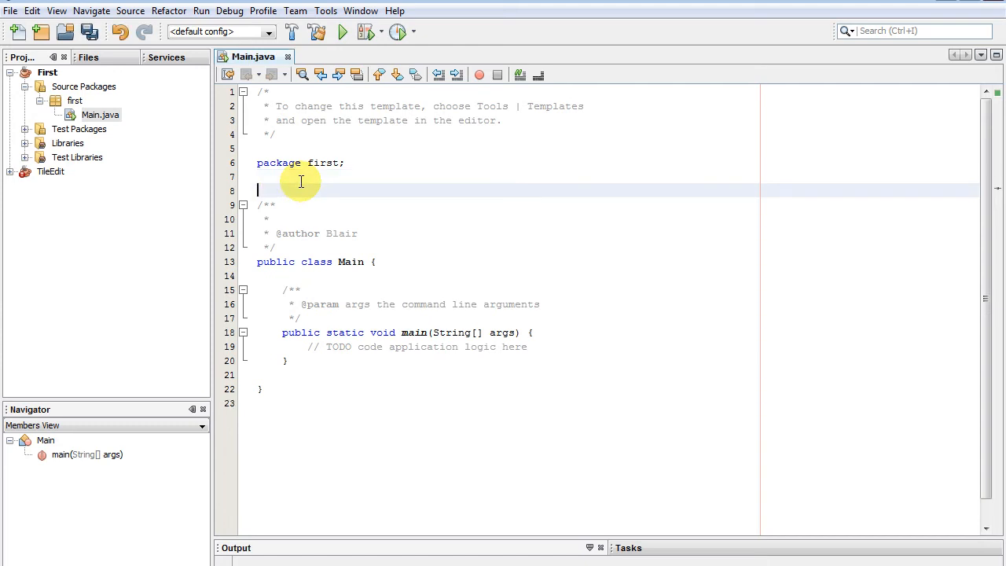
type("hdj")
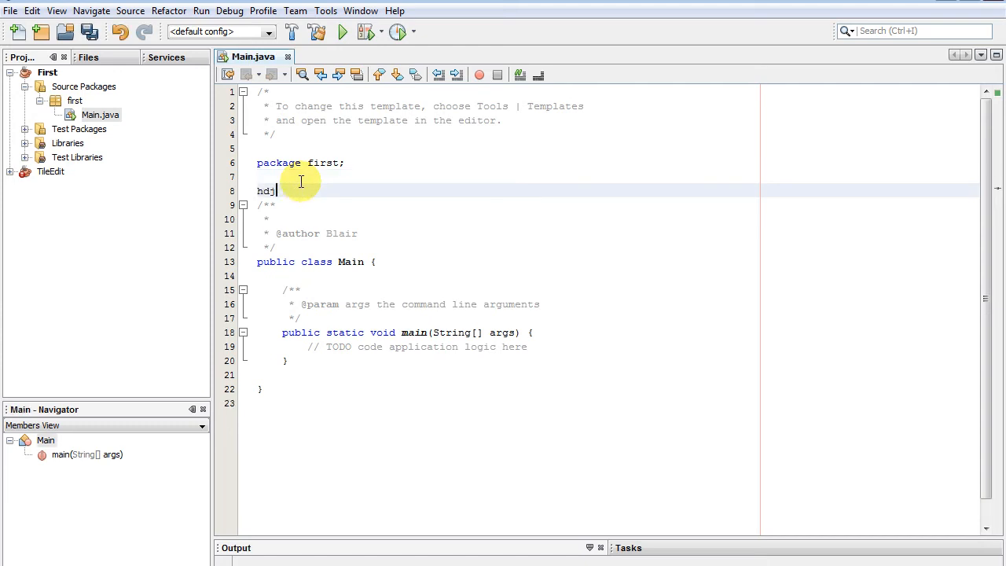
key("Backspace")
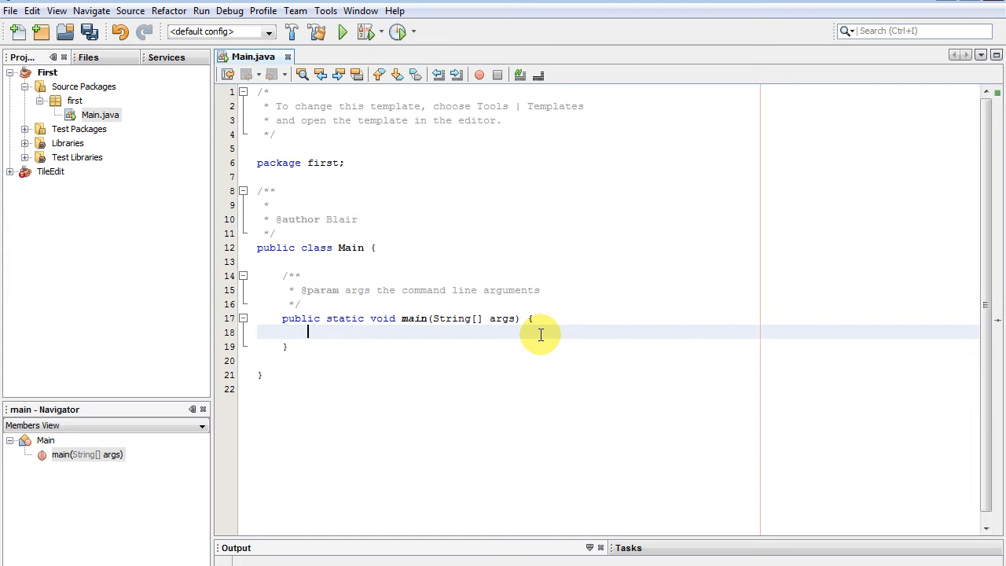
- Write System.out.println("Hello Buypoe.com"); inside main using code completion
type("System.")
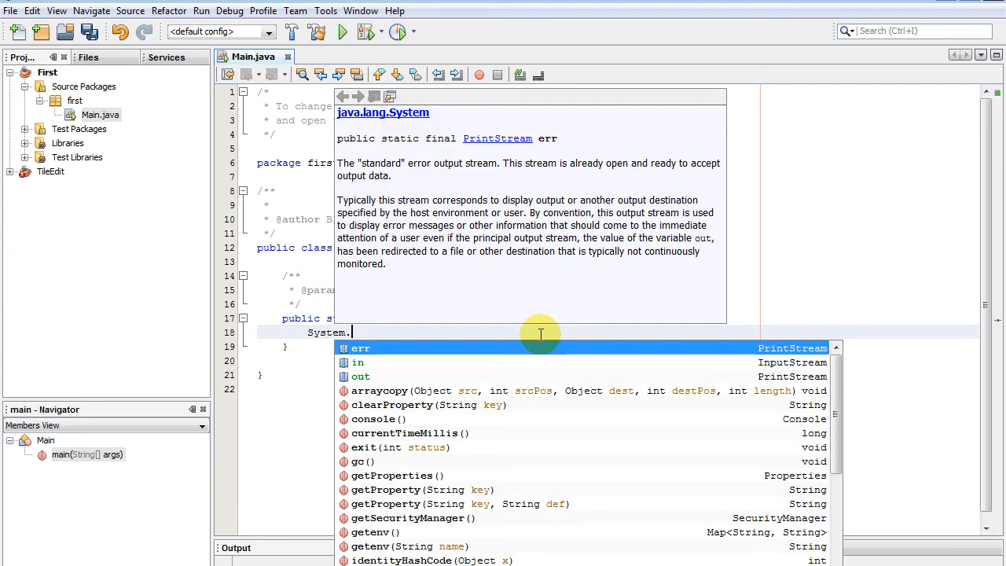
mouse_move(384, 95)
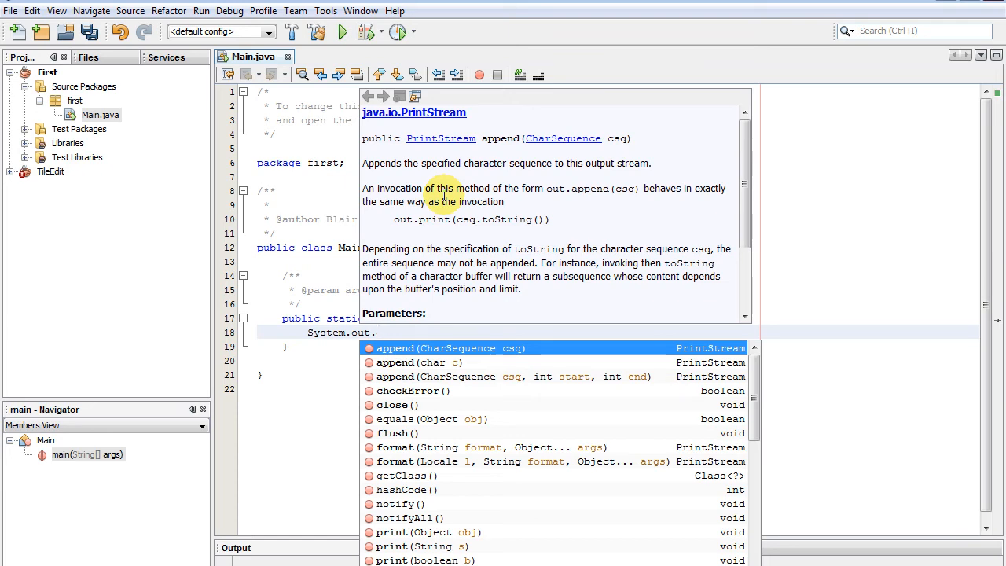
type("println(\"")
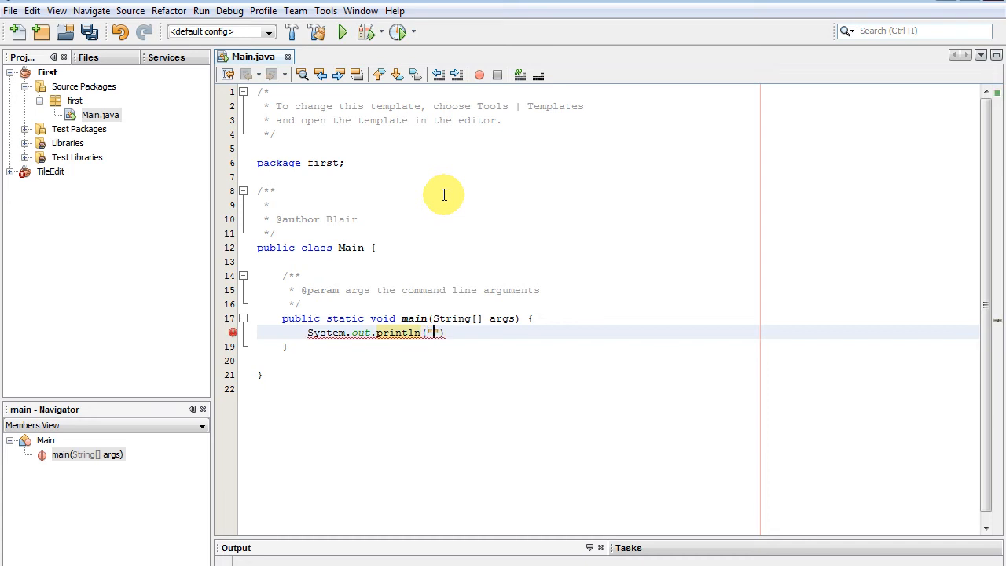
type("Hello Buypoe.com")
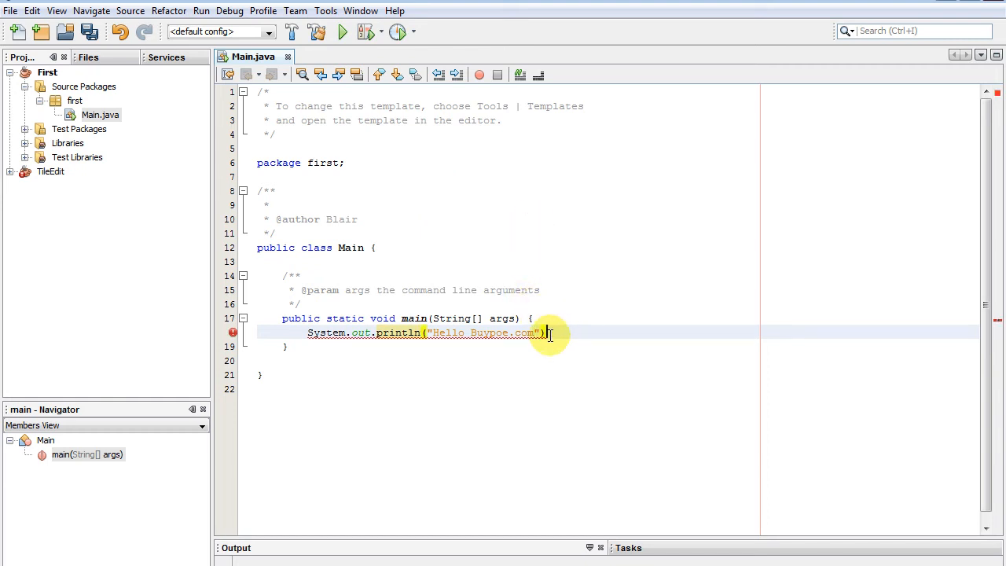
mouse_move(548, 334)
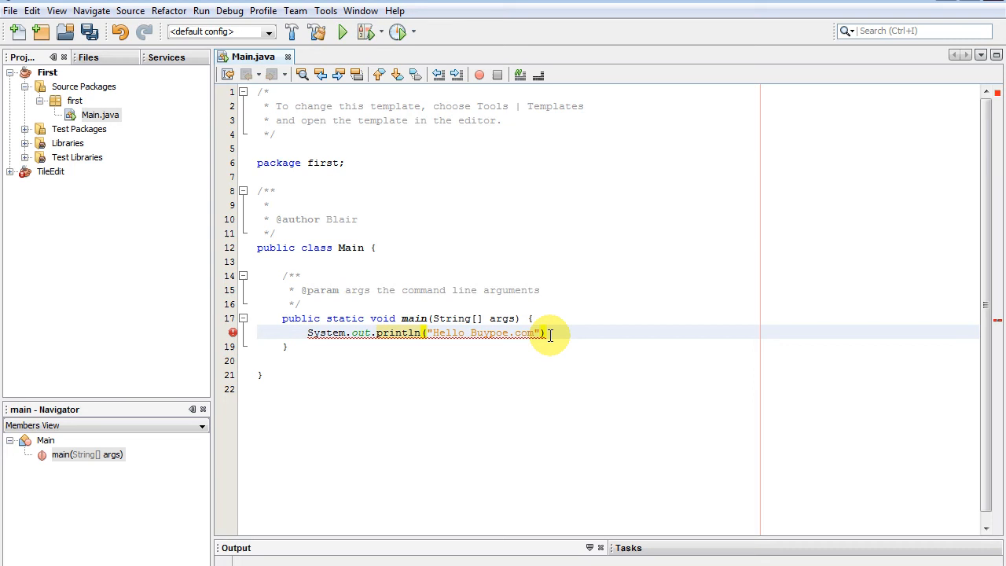
type(";")
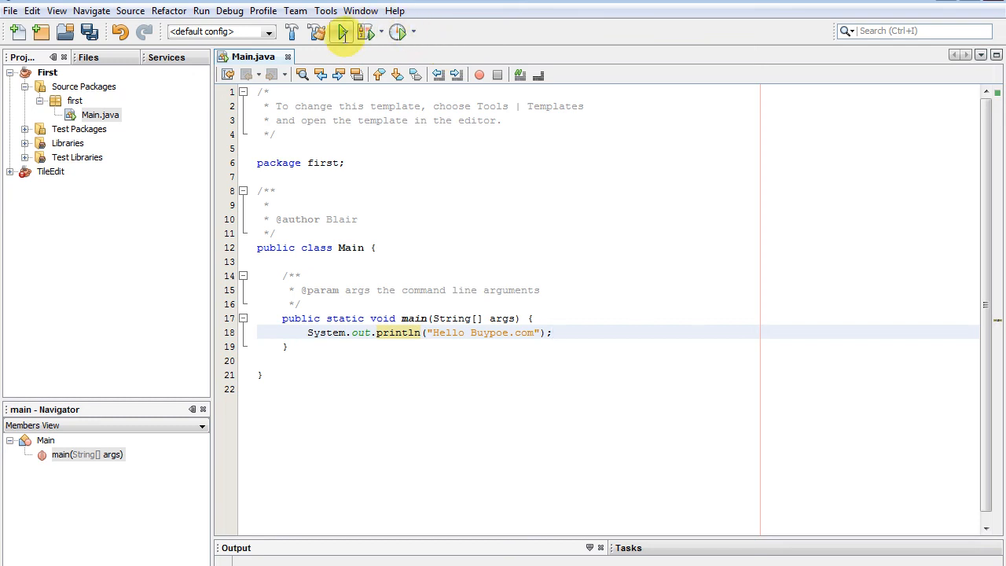
- Run First and enlarge the Output panel showing Hello Buypoe.com and a successful build
left_click(343, 31)
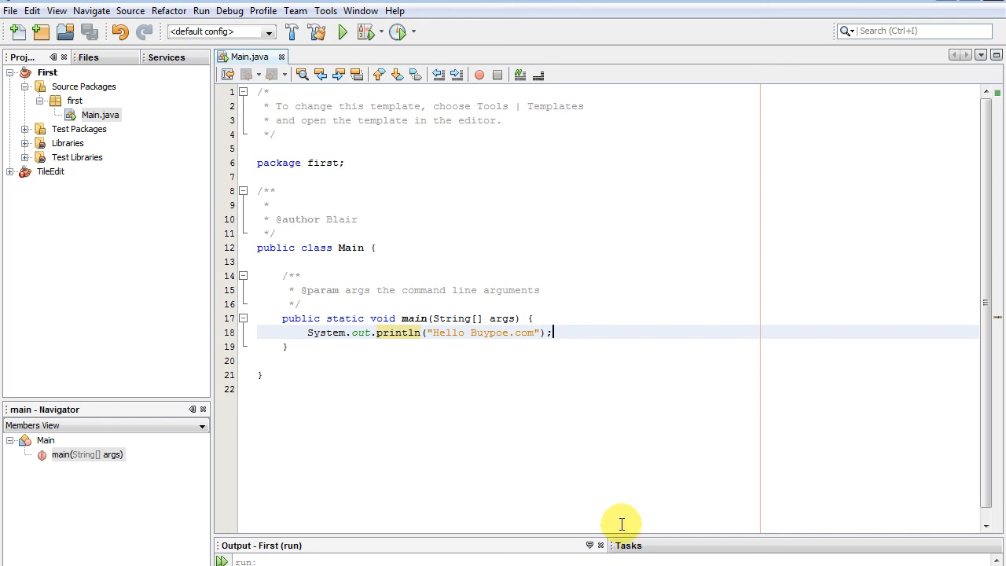
left_click(343, 31)
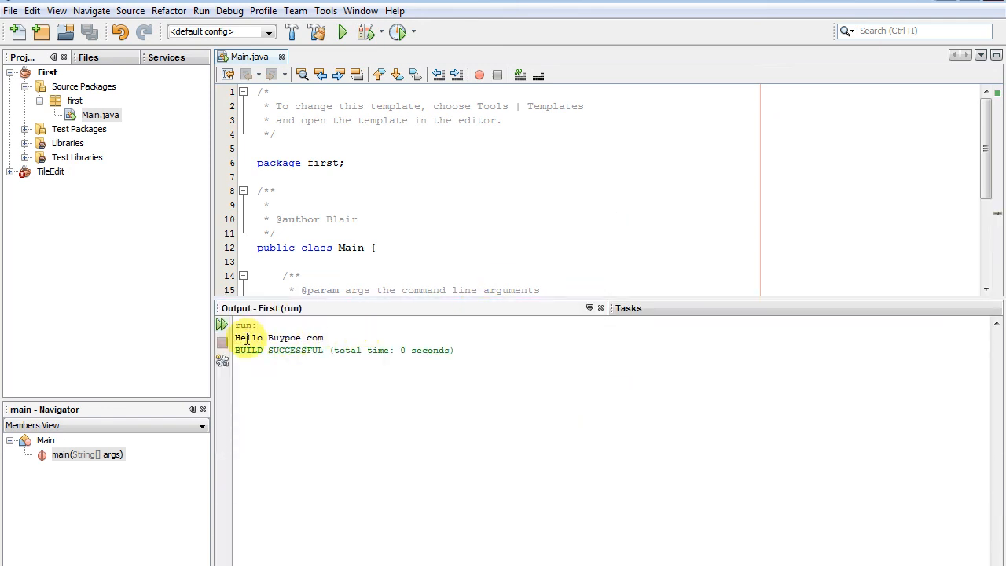